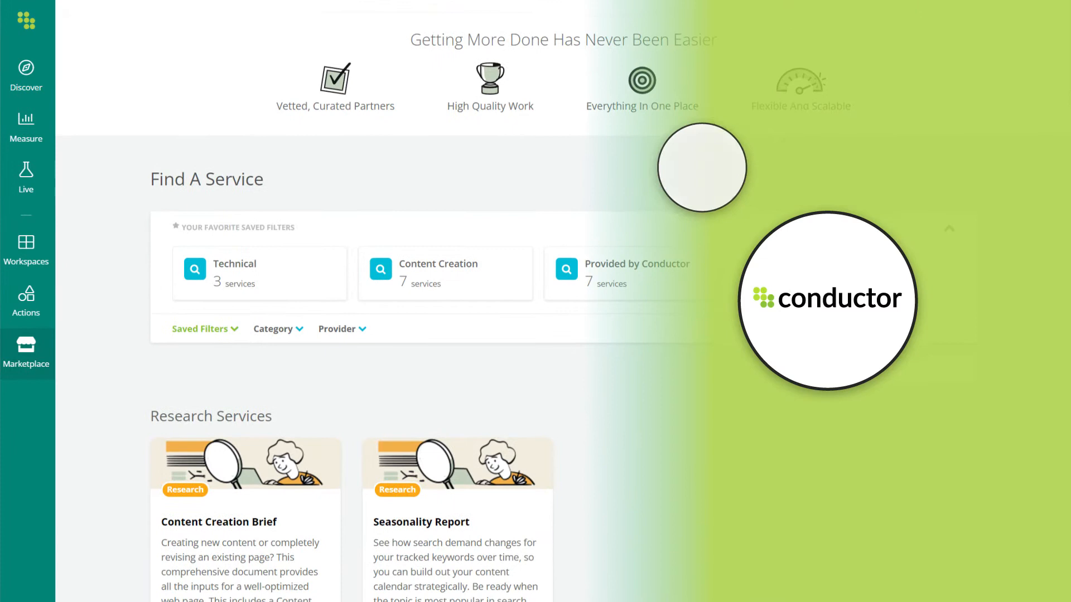
# Filter the Marketplace services to the Performance and SEO categories and apply.
pyautogui.scroll(-3)
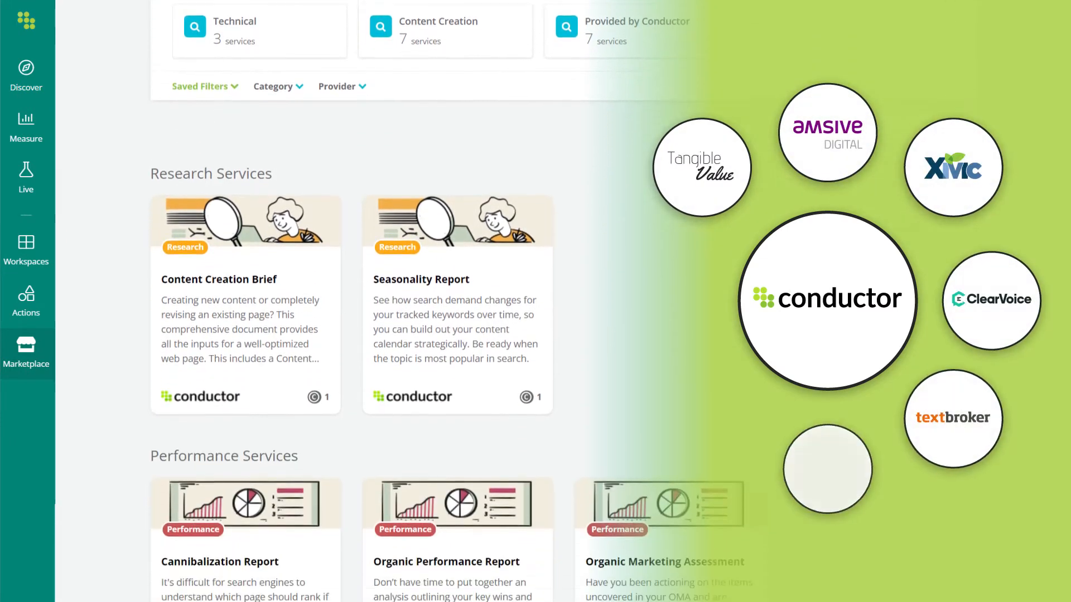
pyautogui.scroll(-3)
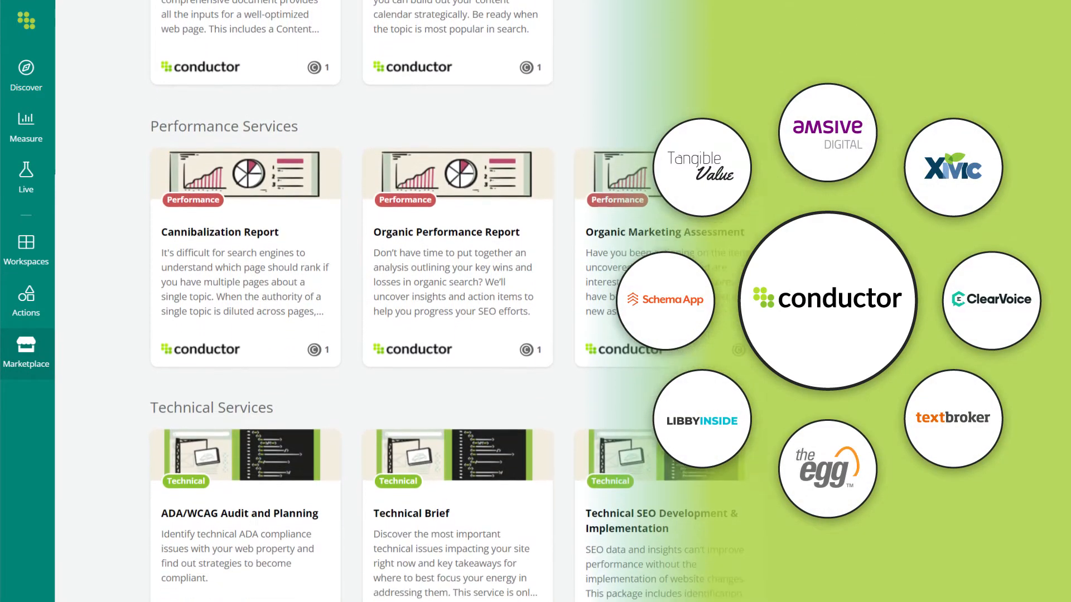
pyautogui.scroll(3)
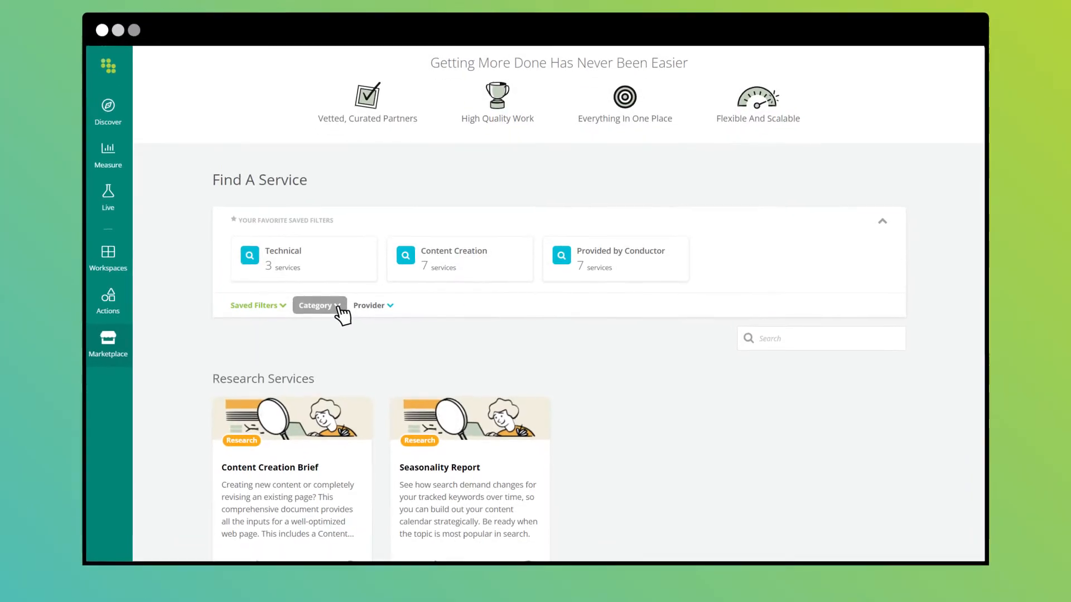
pyautogui.click(315, 305)
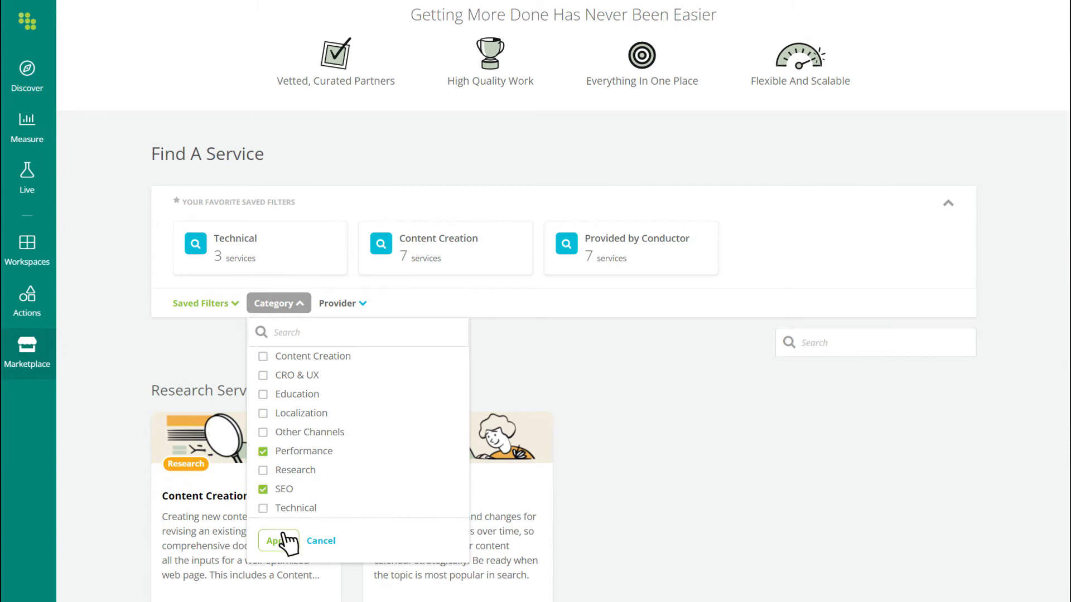
pyautogui.click(273, 540)
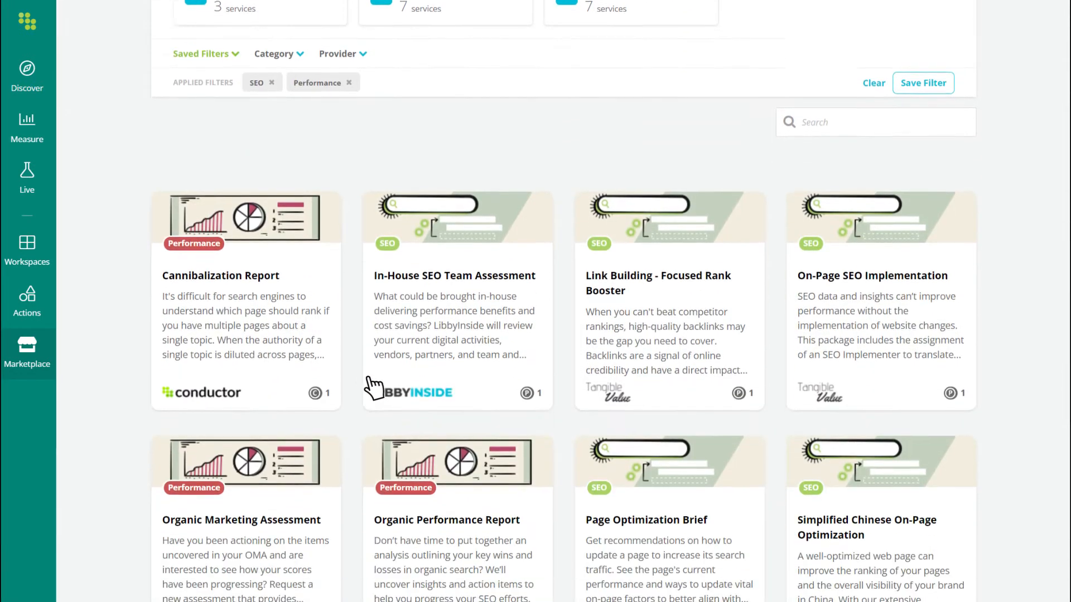
# Review the Organic Performance Report detail page, return to Marketplace and bring up Get More Credits.
pyautogui.click(446, 520)
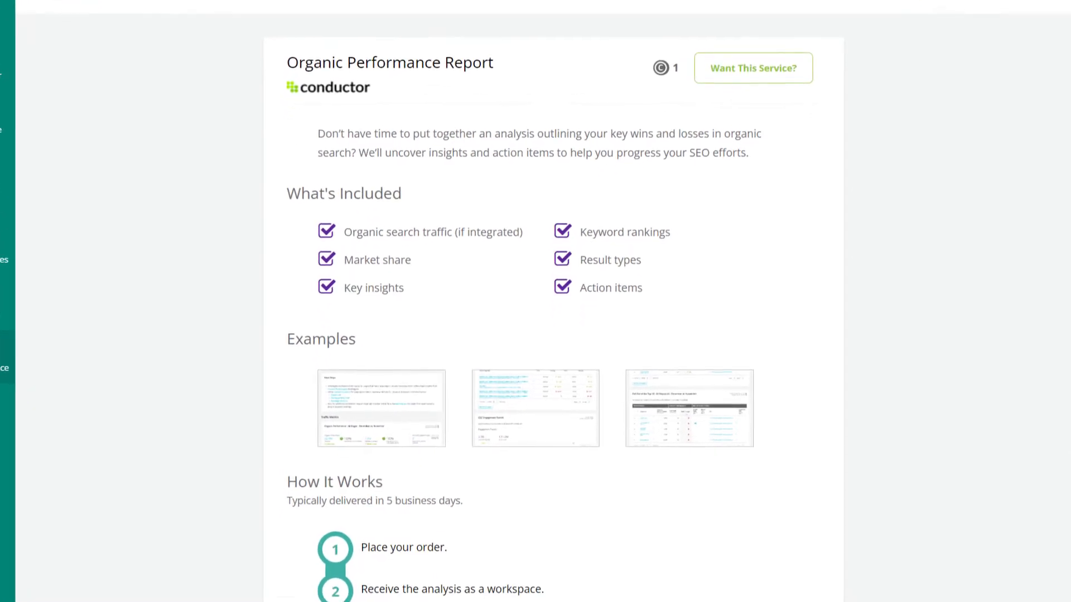
pyautogui.scroll(-3)
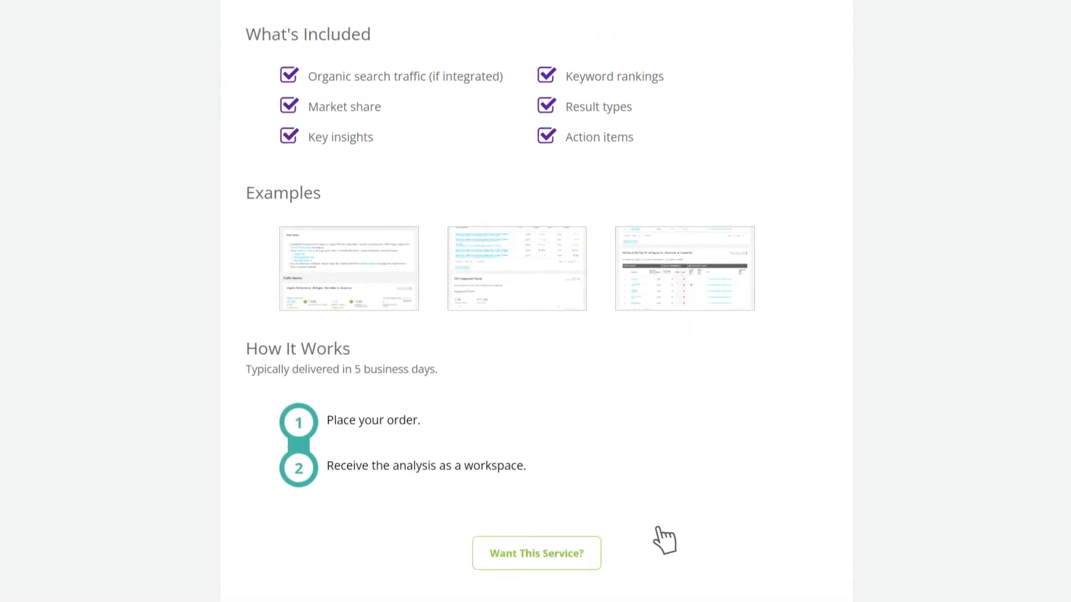
pyautogui.click(536, 554)
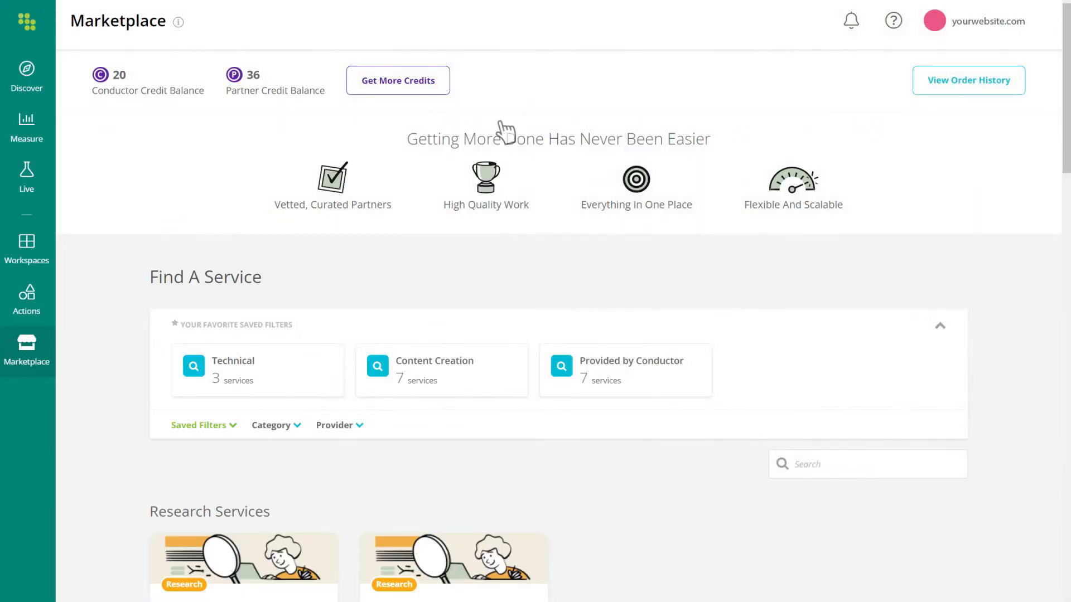
pyautogui.moveTo(398, 81)
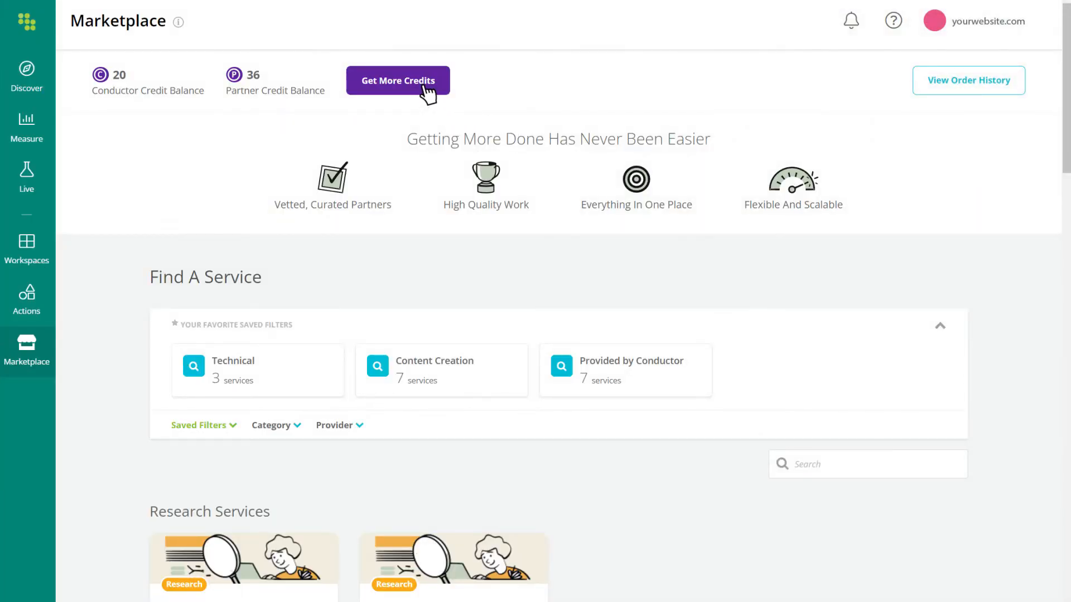
pyautogui.click(397, 80)
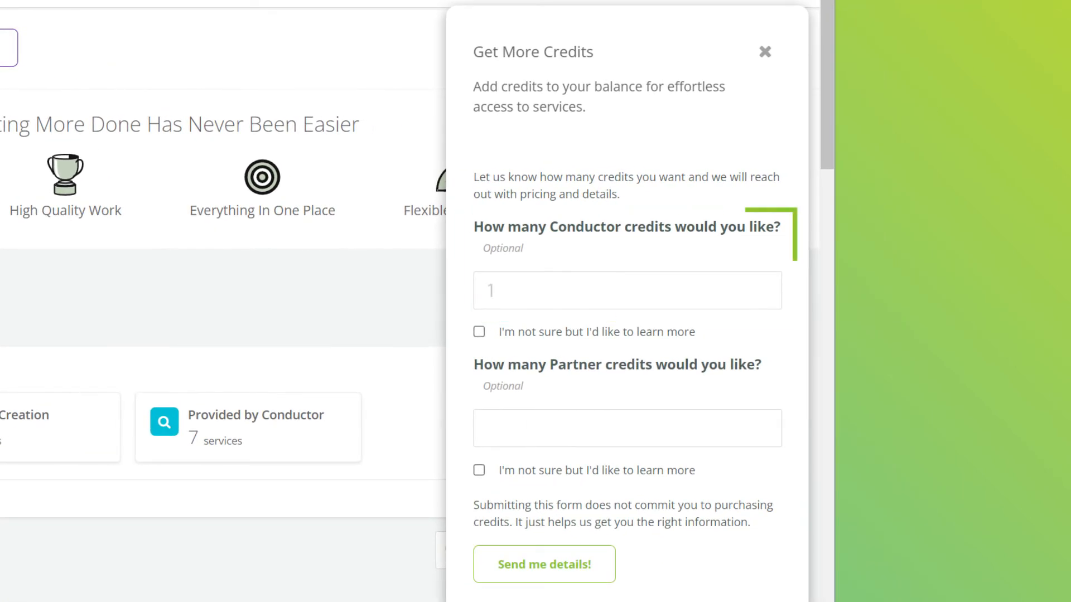
# Enter 19 Conductor credits and 6 Partner credits in the request form without sending.
pyautogui.write('19')
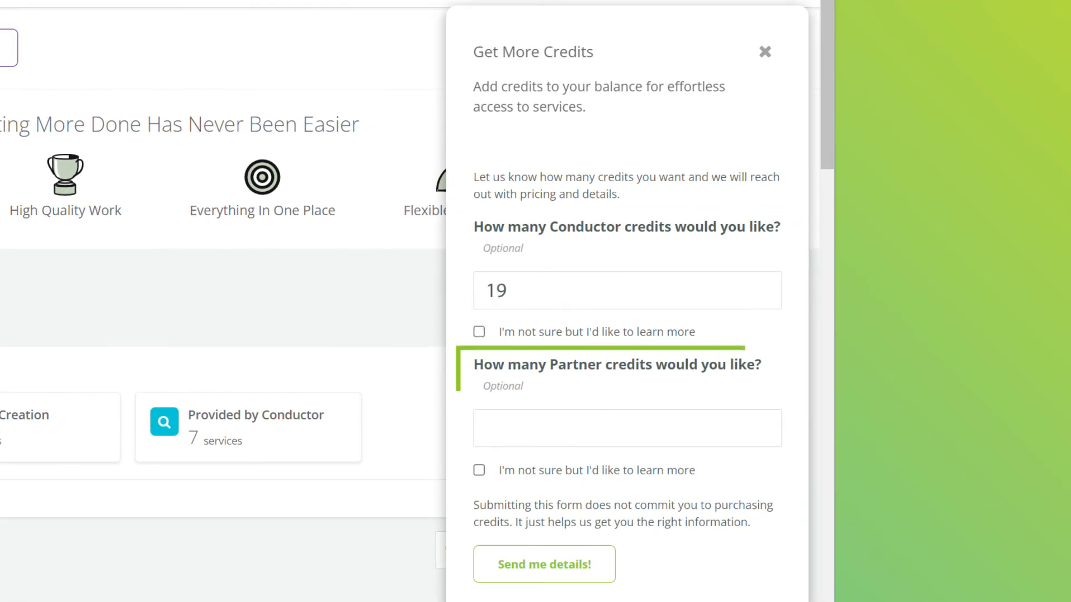
pyautogui.write('6')
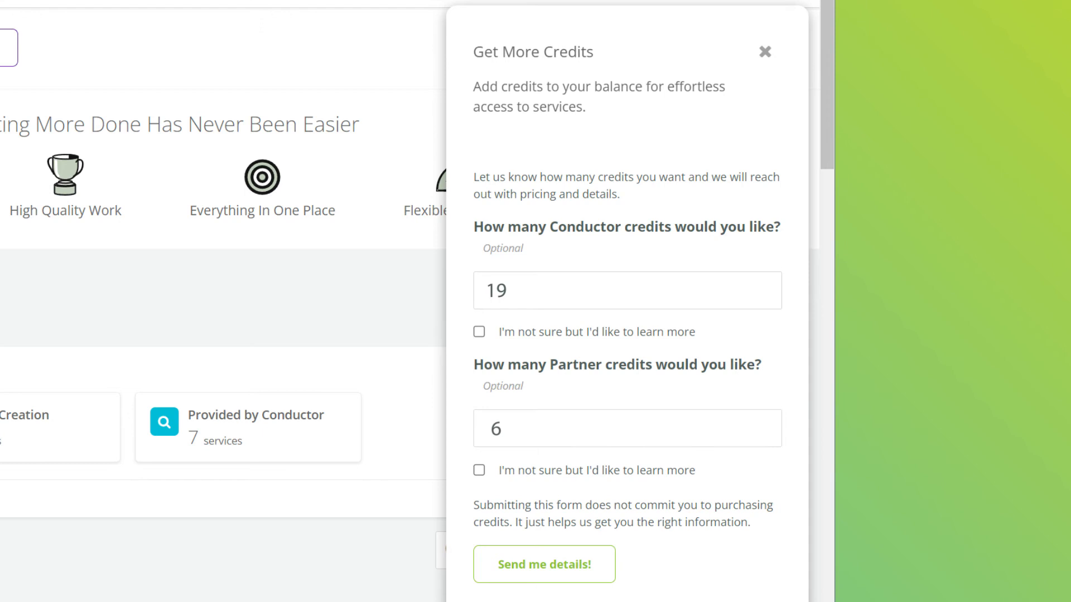